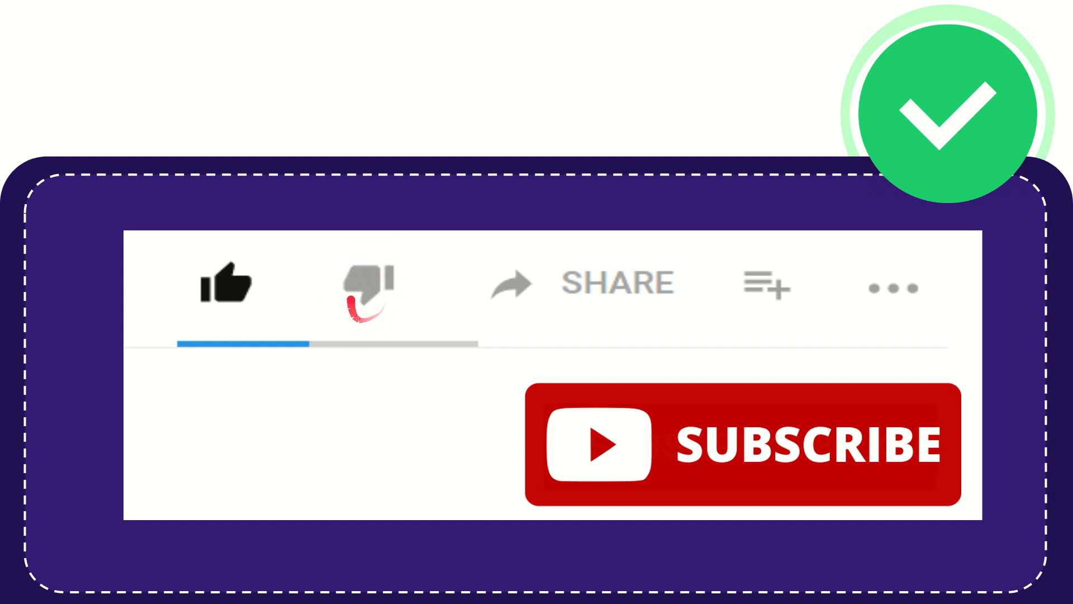
left_click(367, 284)
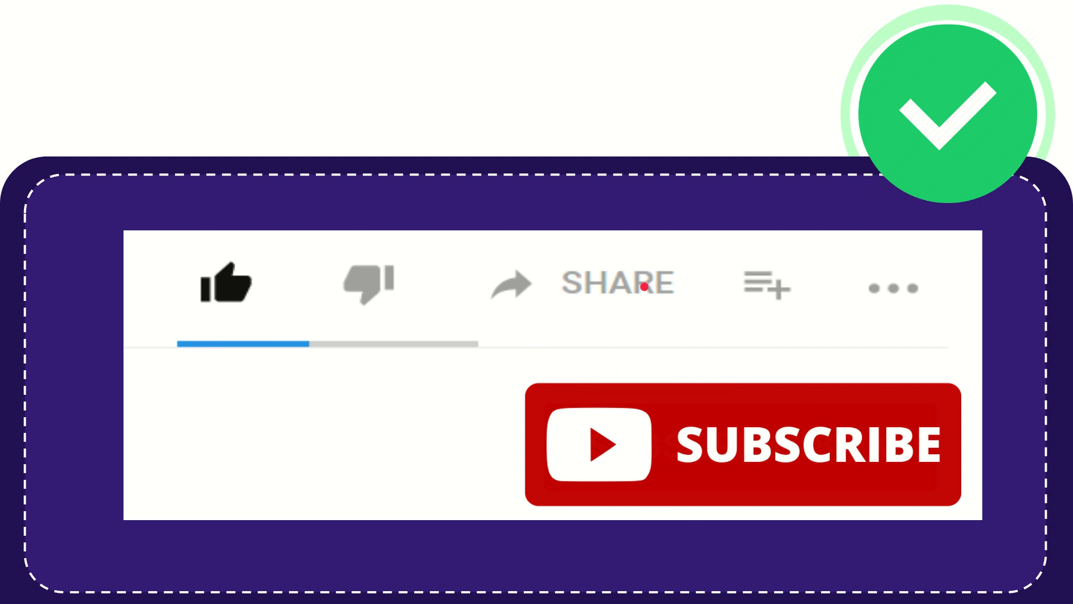
mouse_move(623, 341)
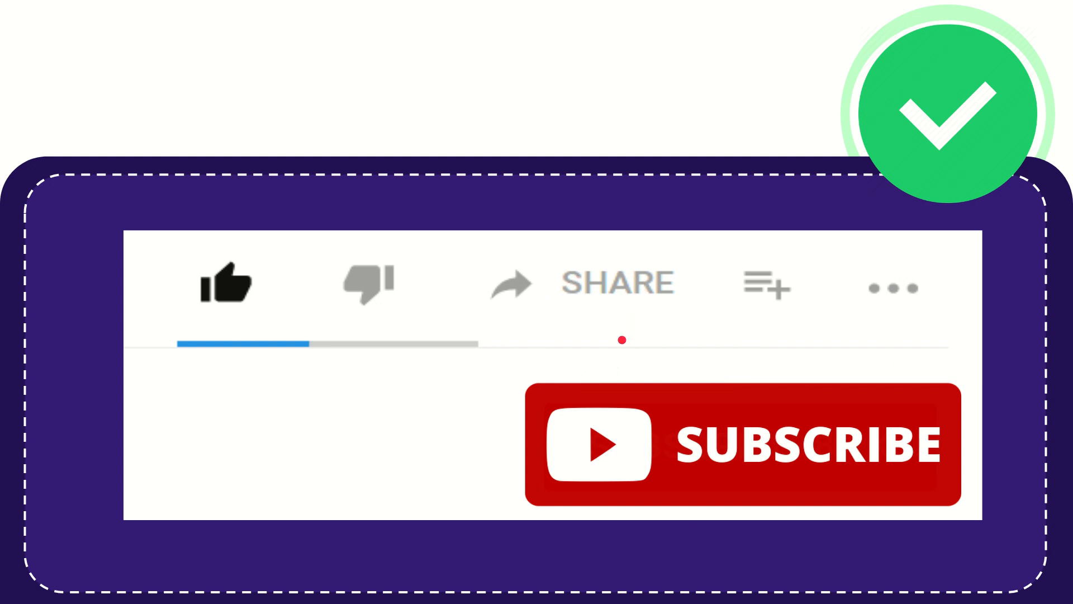